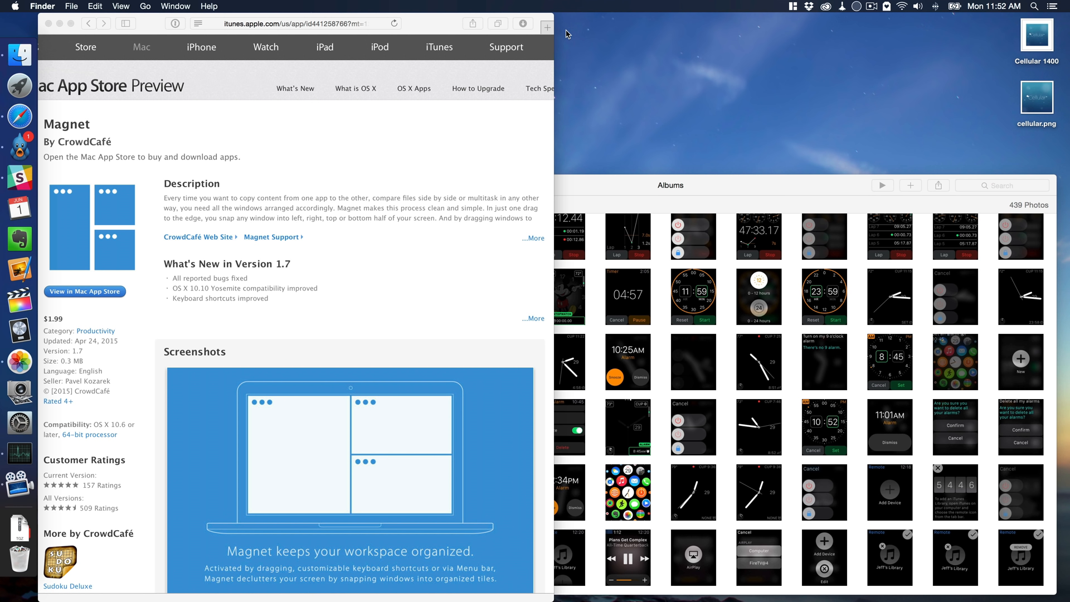
pyautogui.moveTo(575, 32)
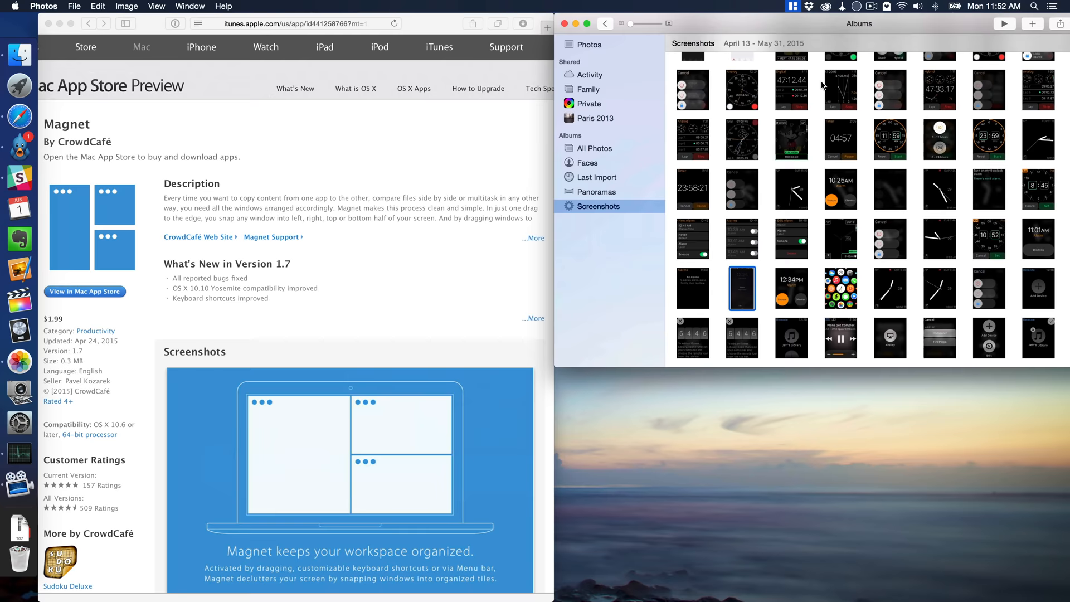
# Step: Open the Magnet menu bar icon to snap Photos into the top-right quarter
pyautogui.click(789, 7)
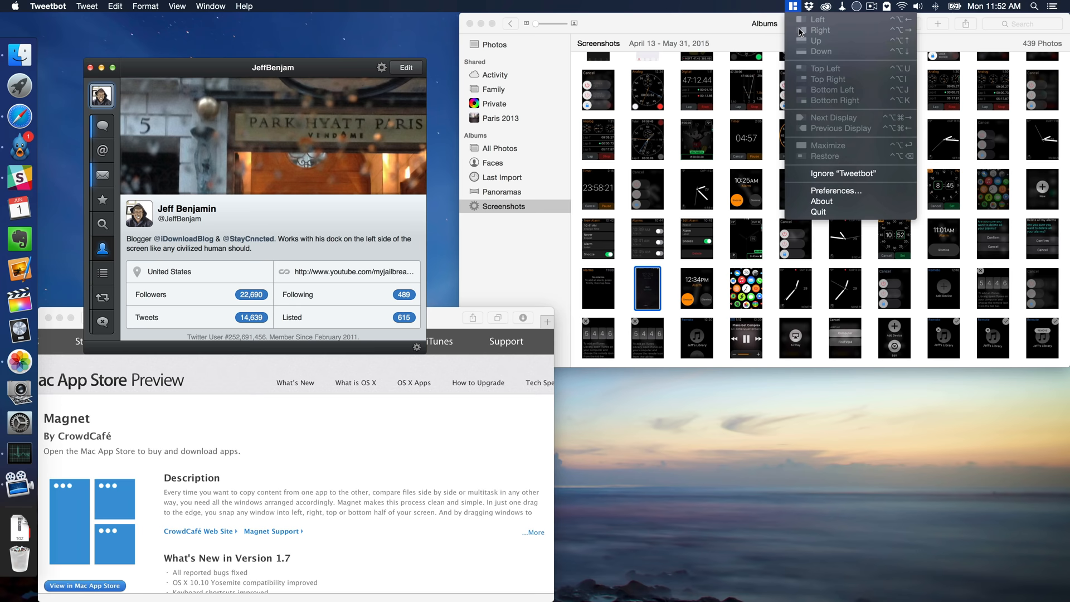
pyautogui.moveTo(826, 68)
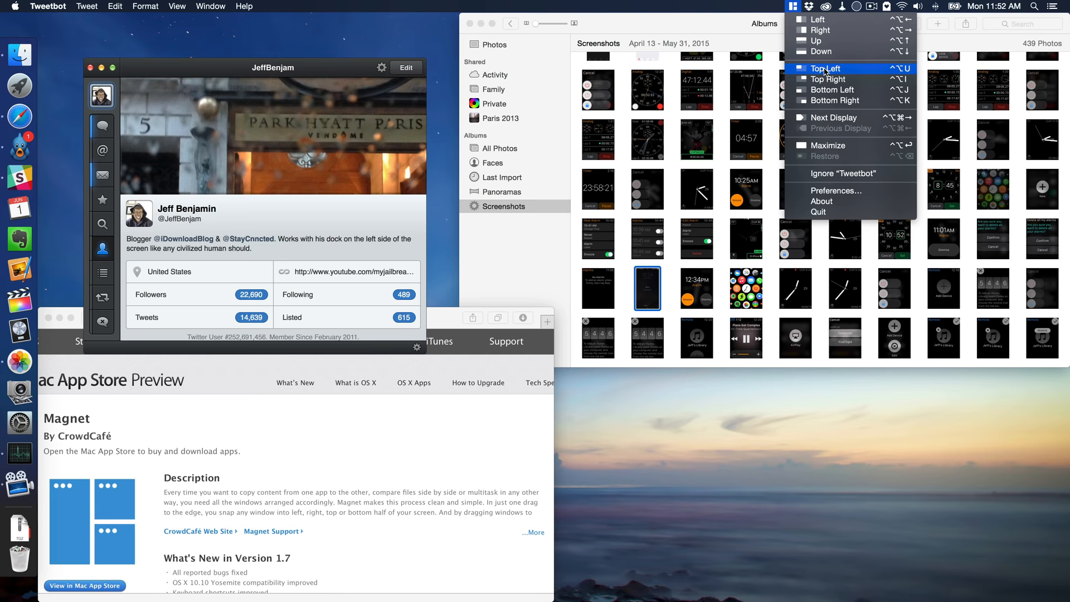
# Step: Choose Top Left from Magnet's menu to fill the top-left quarter with Tweetbot
pyautogui.click(825, 69)
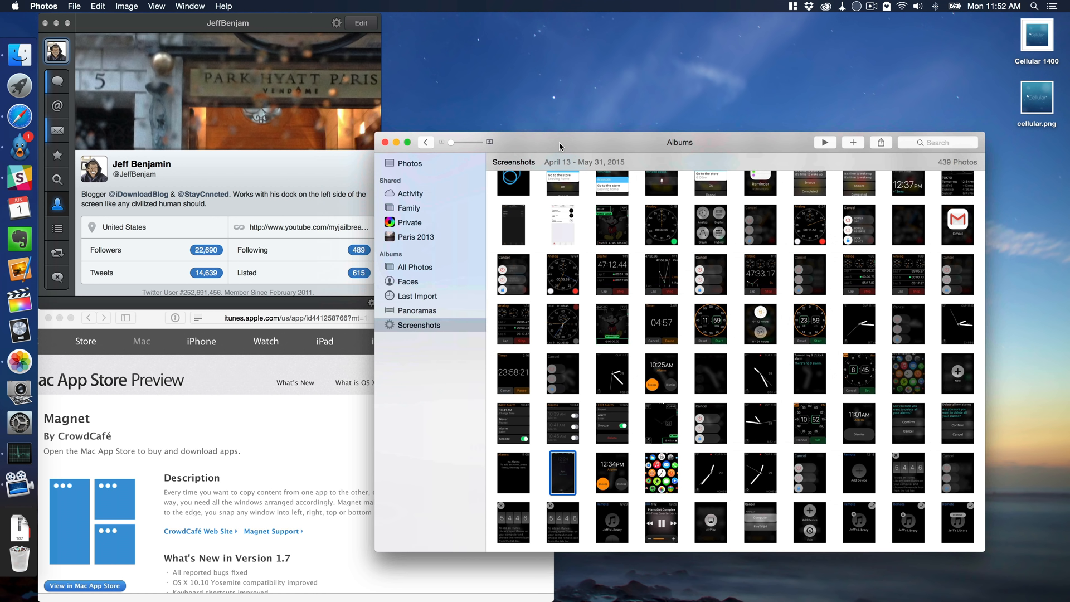
pyautogui.moveTo(1020, 175)
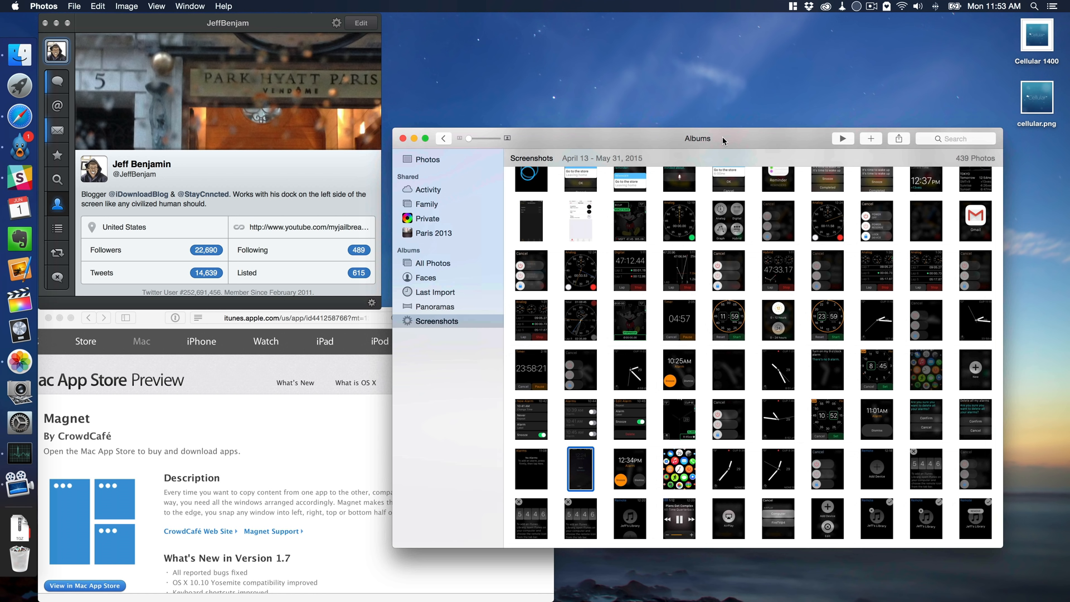
pyautogui.moveTo(655, 143)
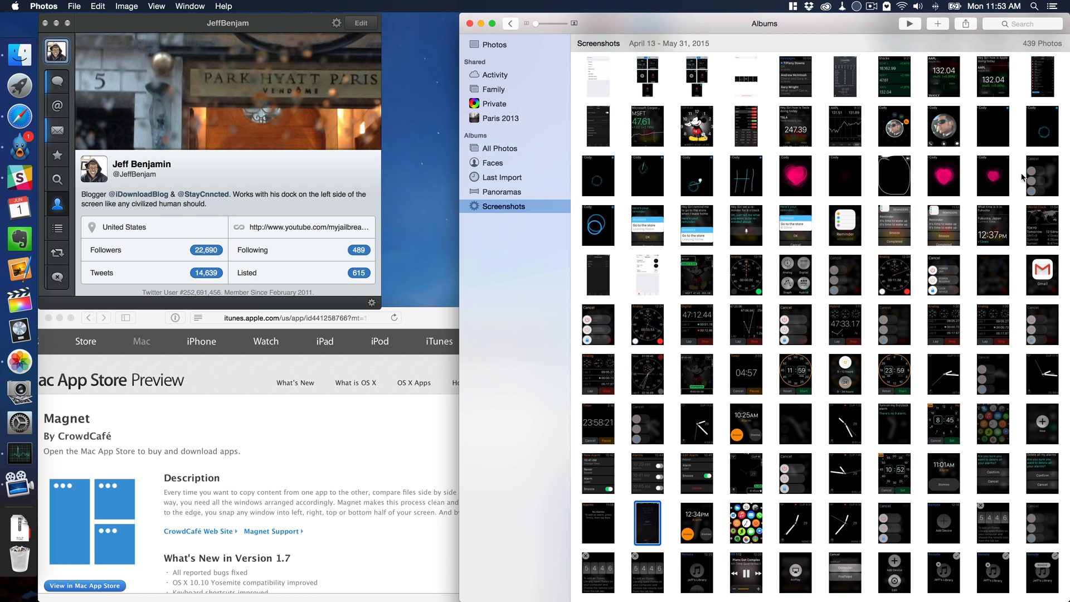
pyautogui.moveTo(690, 19)
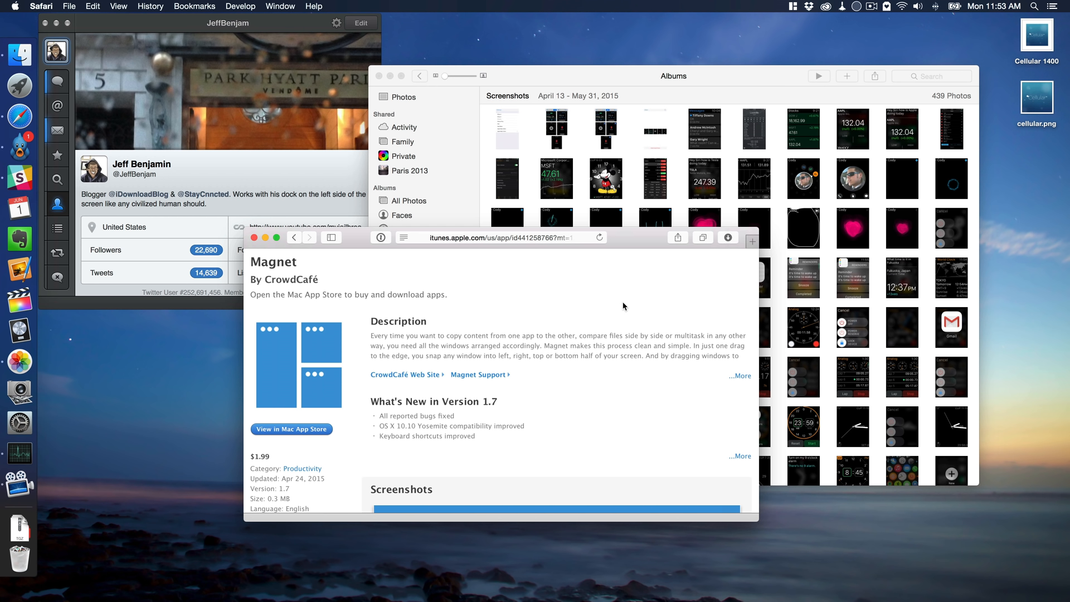
pyautogui.moveTo(829, 18)
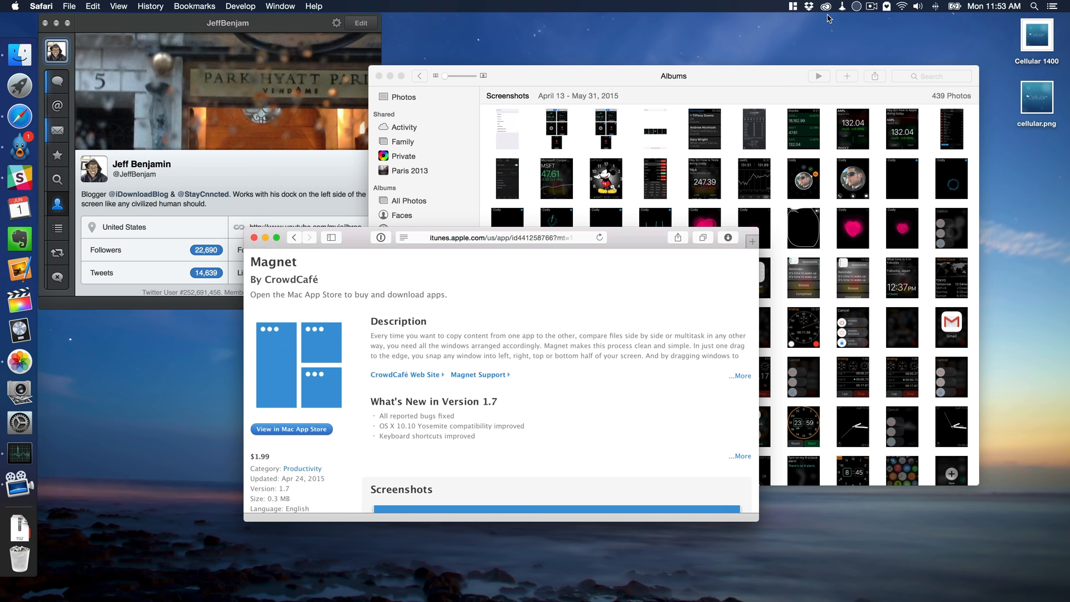
pyautogui.moveTo(772, 5)
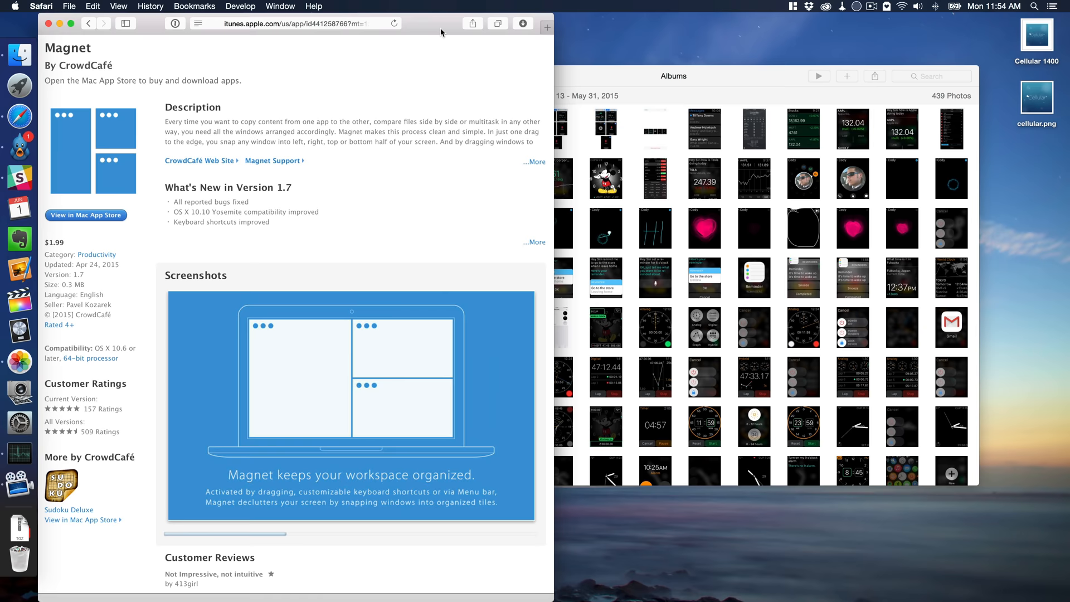
# Step: Choose Preferences… from the Magnet menu bar icon's snapping list
pyautogui.click(789, 5)
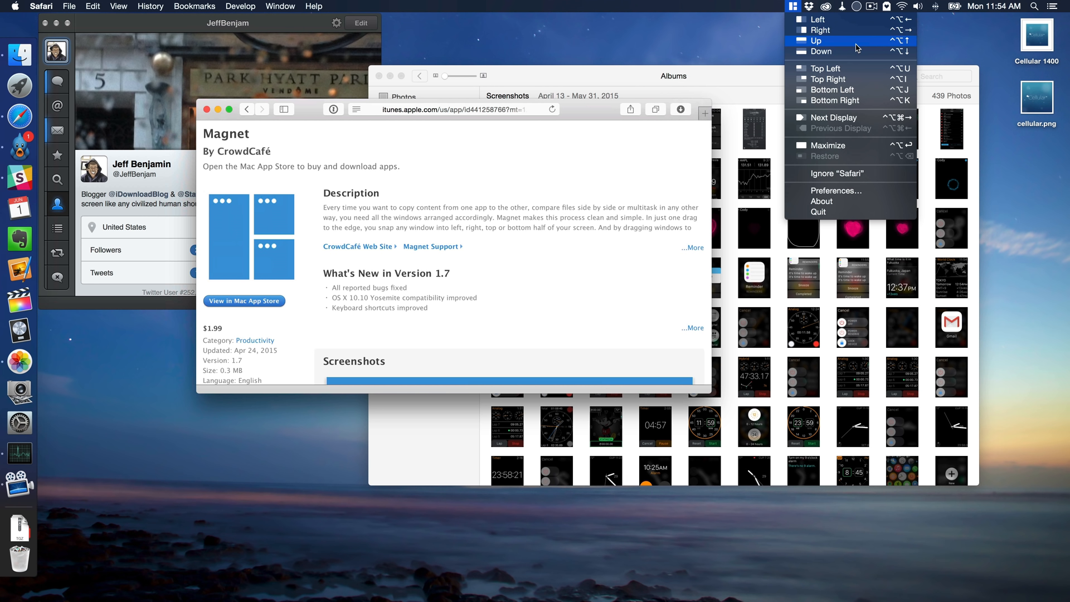
pyautogui.moveTo(836, 190)
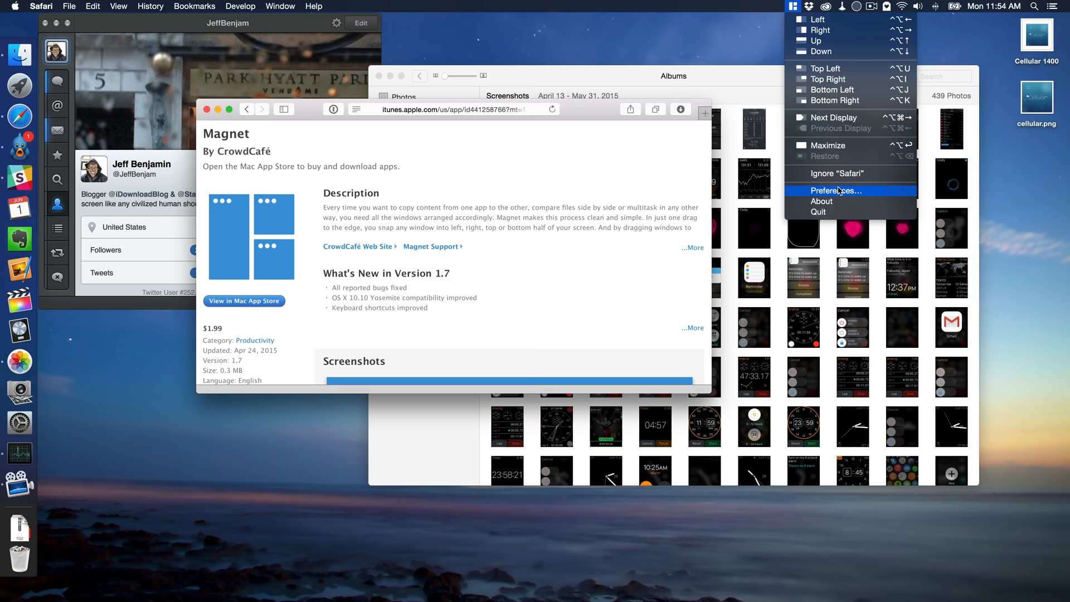
pyautogui.click(836, 191)
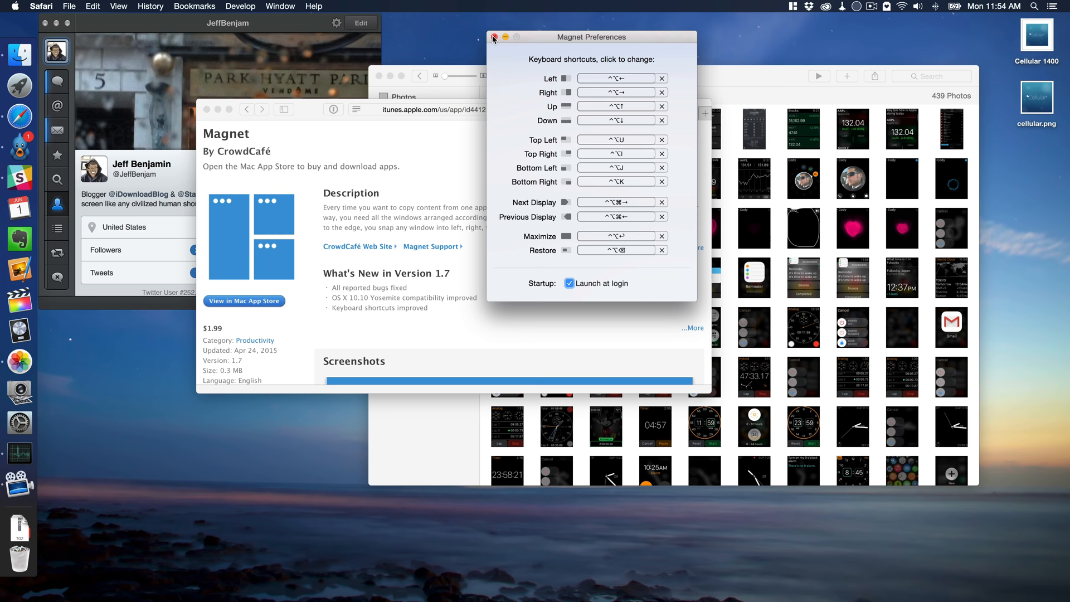
# Step: Close Magnet Preferences with the red button after reviewing the snap shortcuts
pyautogui.click(495, 37)
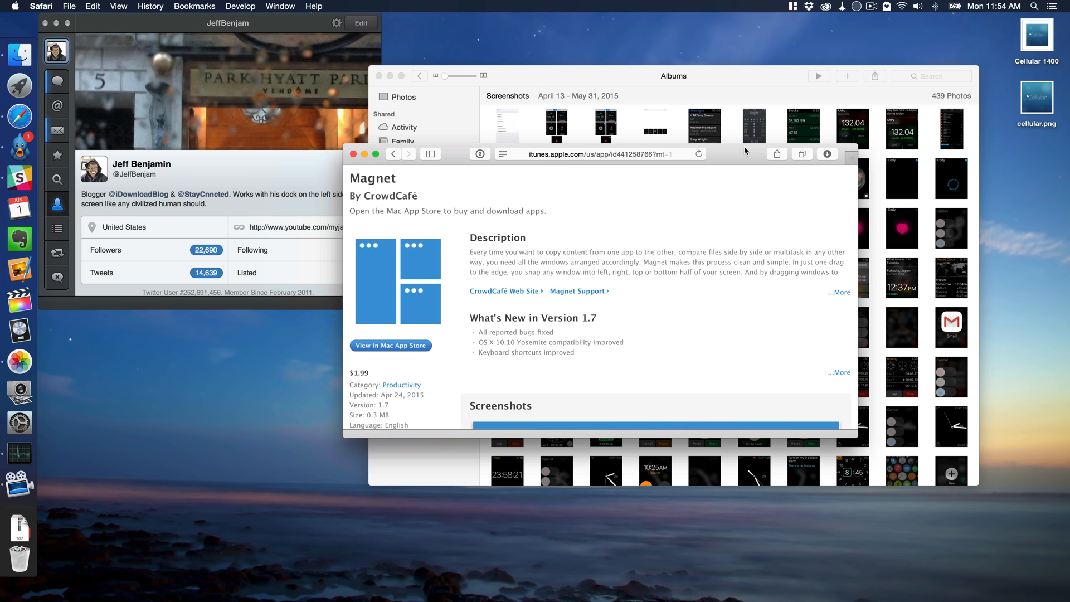